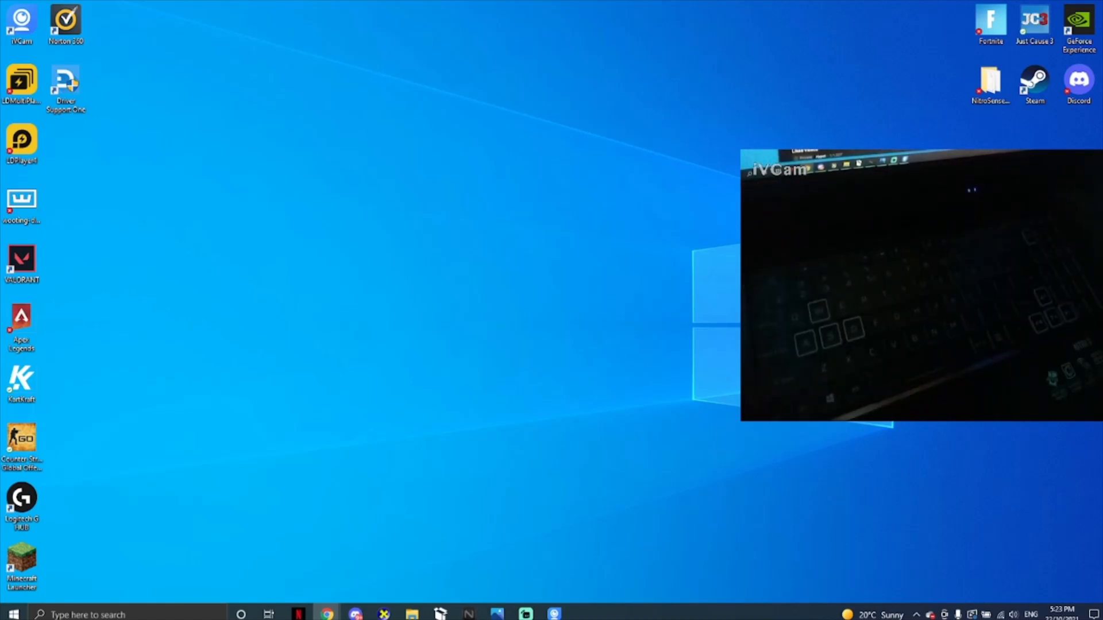
mouse_move(249, 534)
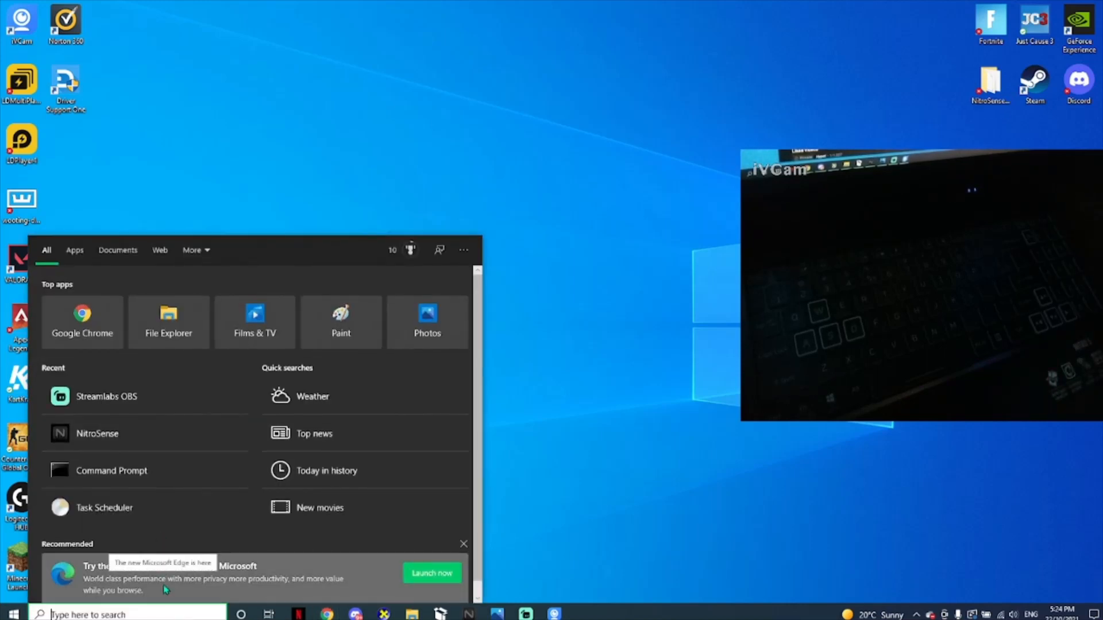
Search the Start menu for 'dxdiag' so its run command is the best match
text(discord)
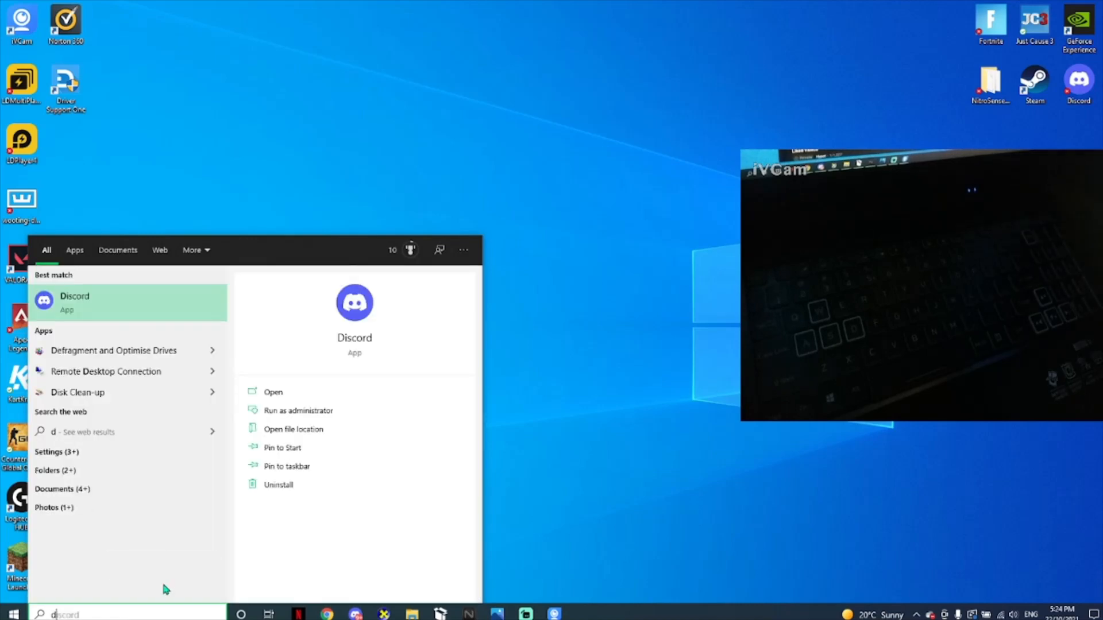
text(dxdllreg_x86)
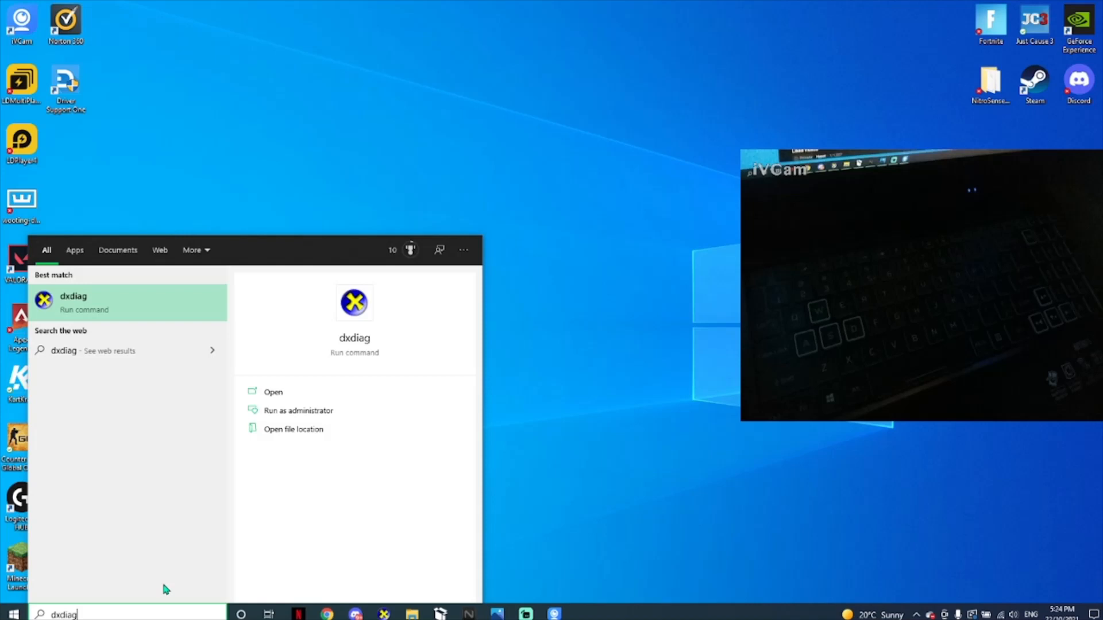
mouse_move(305, 404)
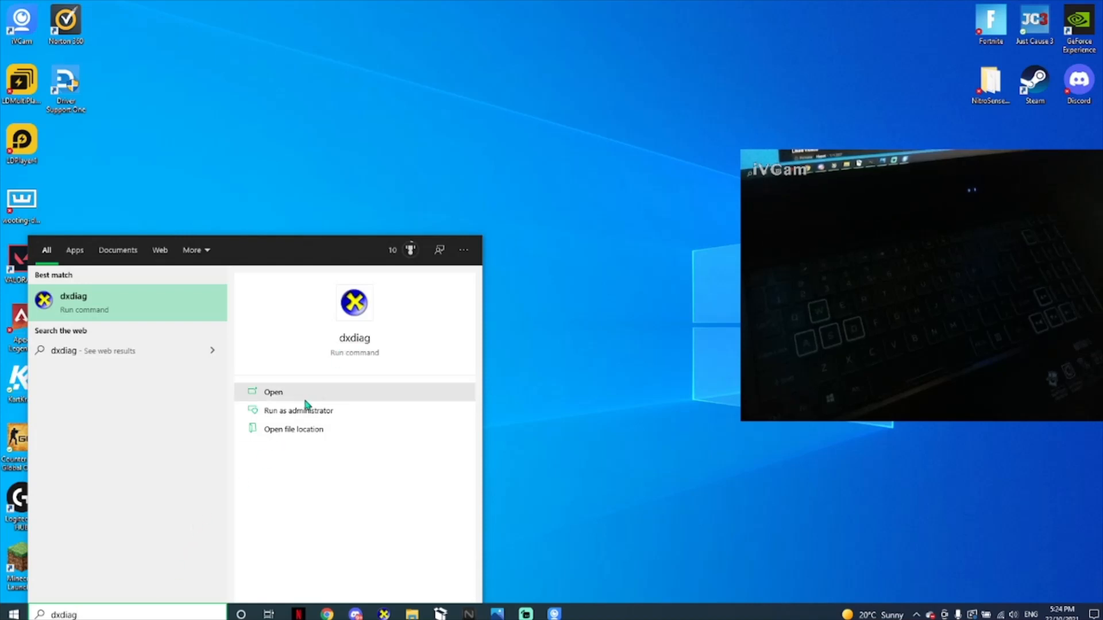
Run dxdiag, review the System report for the Nitro AN515-56, then exit it
click(274, 391)
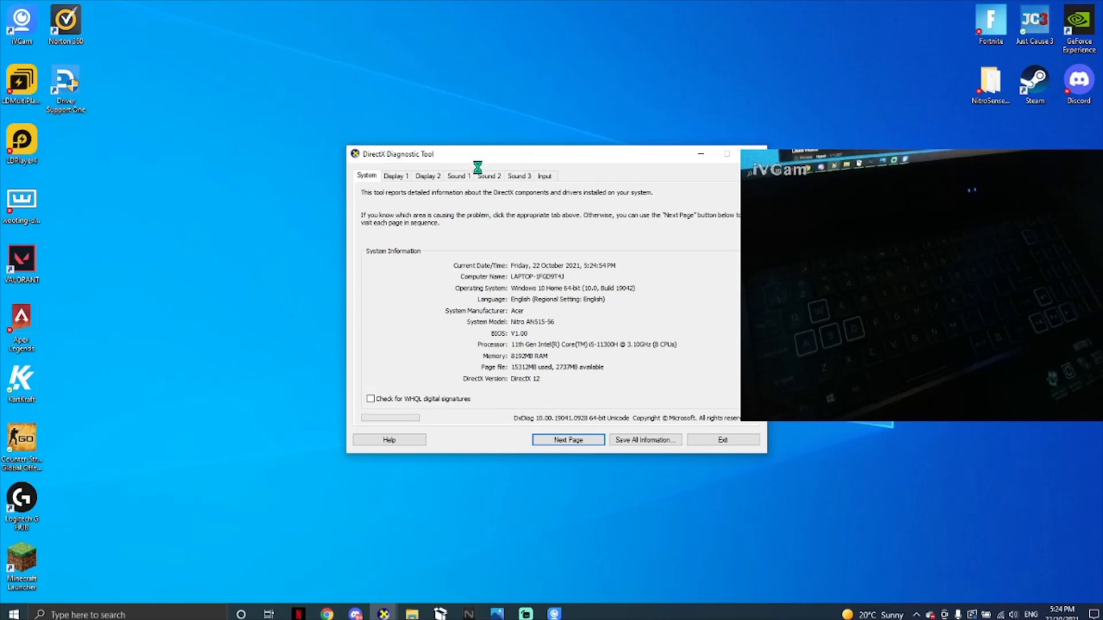
drag(478, 153, 583, 165)
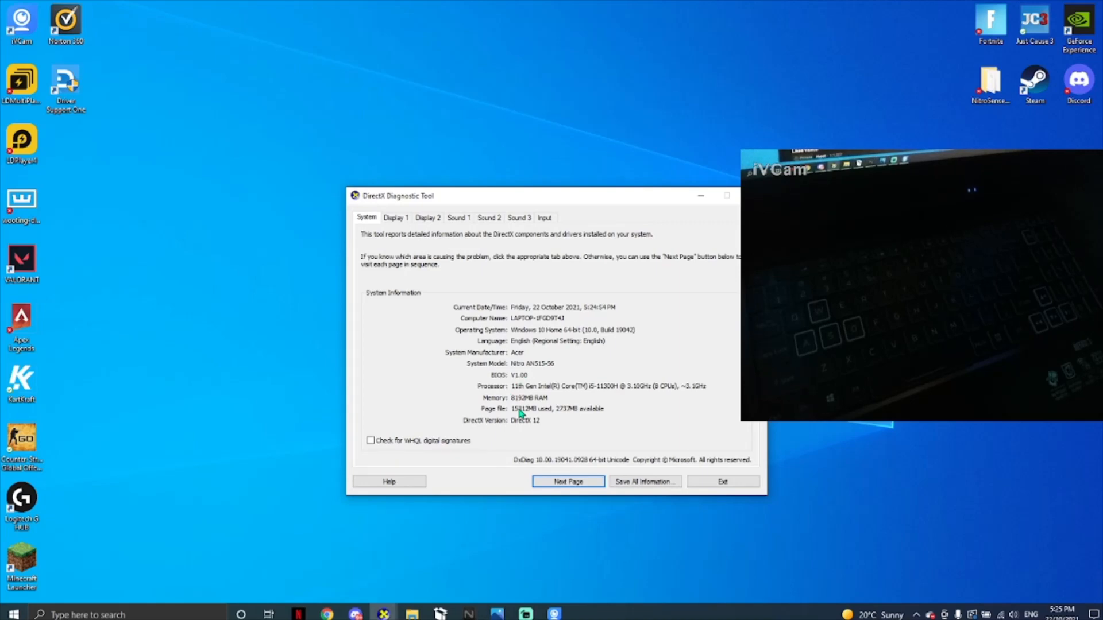
mouse_move(481, 421)
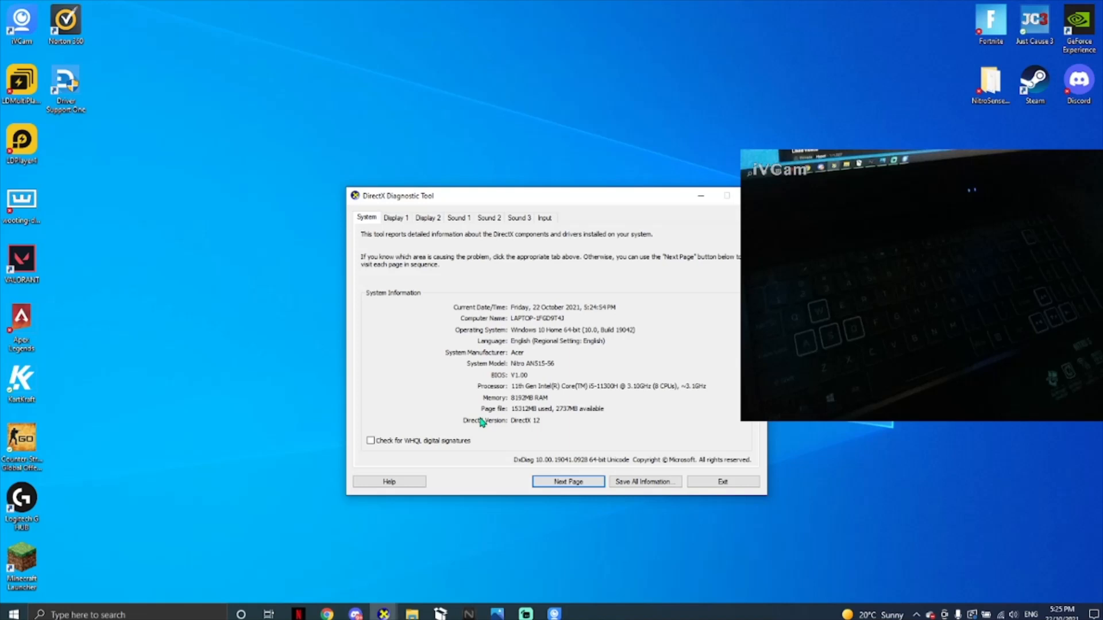
mouse_move(478, 371)
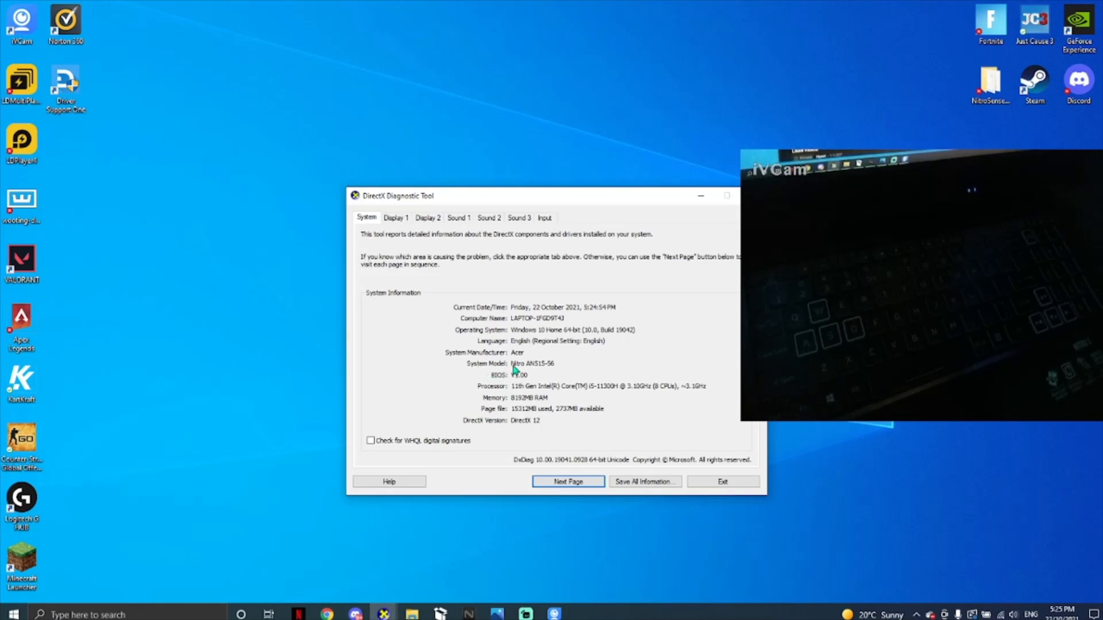
mouse_move(537, 373)
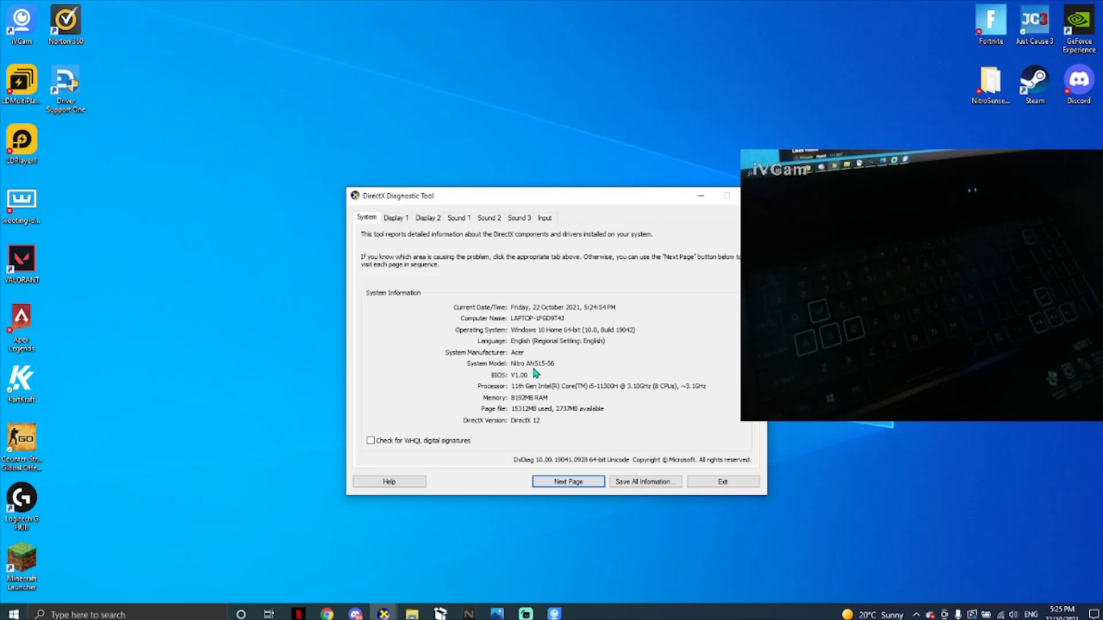
mouse_move(551, 373)
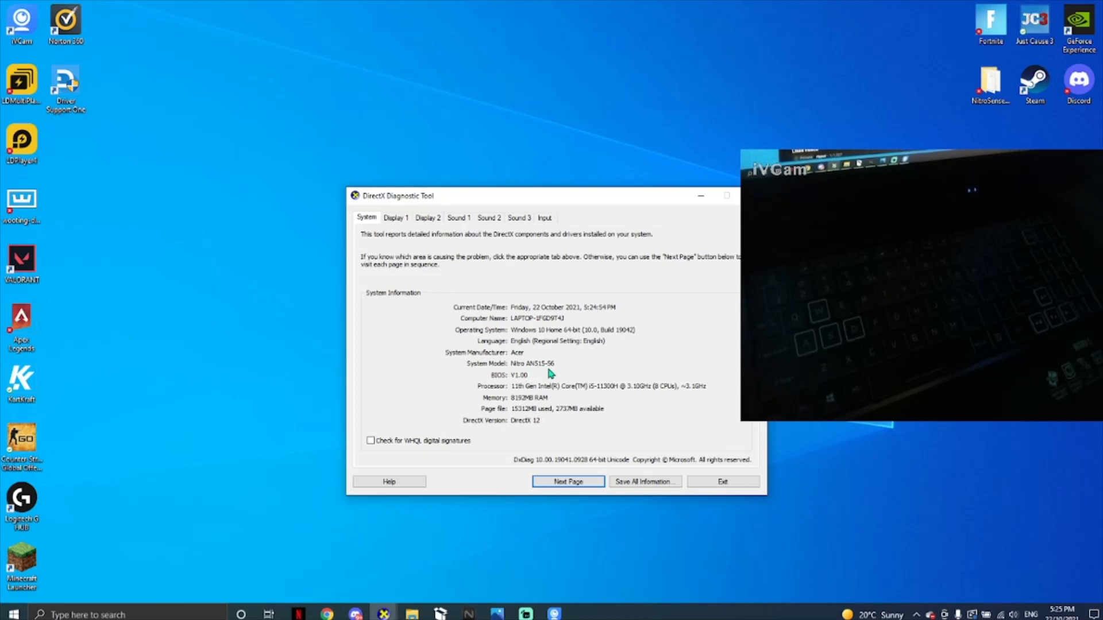
mouse_move(538, 372)
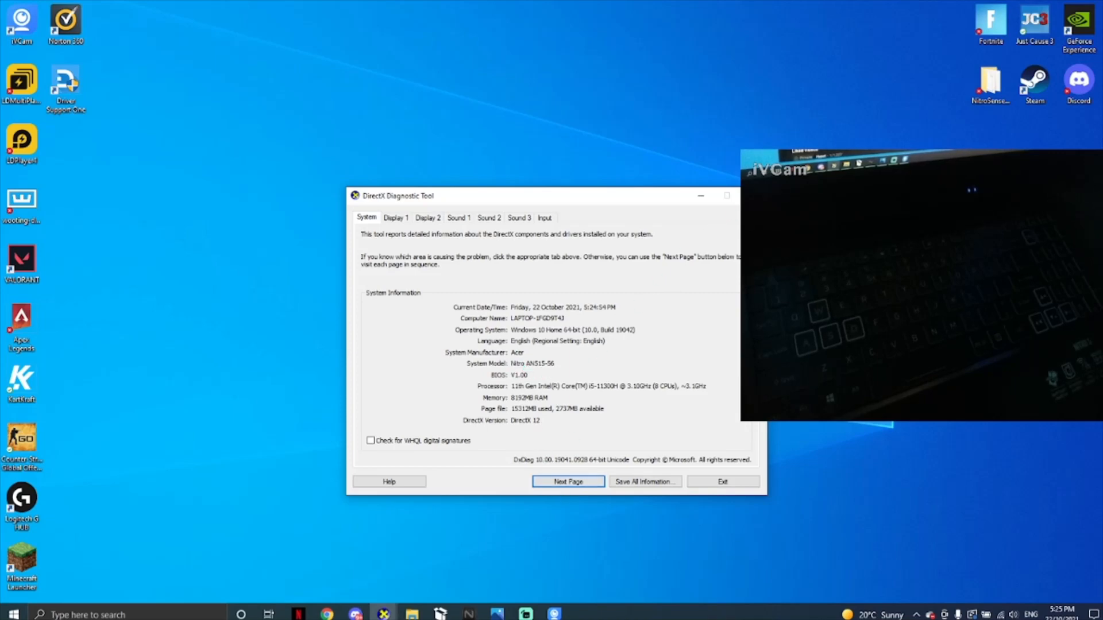
click(722, 481)
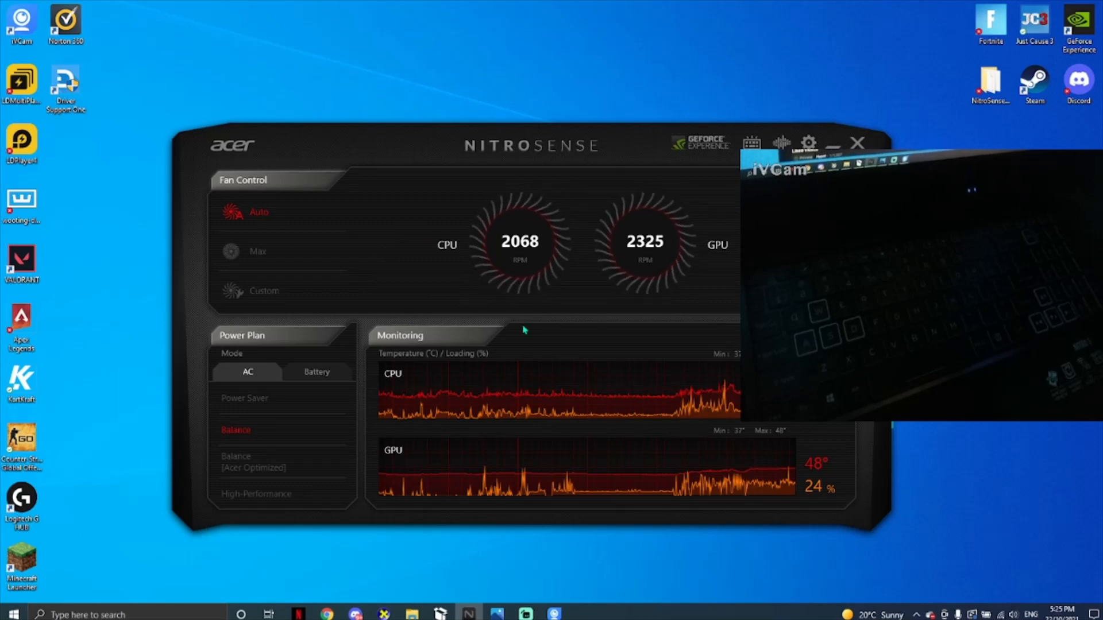
Toggle fan control Max then back to Auto, and show keyboard lighting with the Wave effect
click(231, 252)
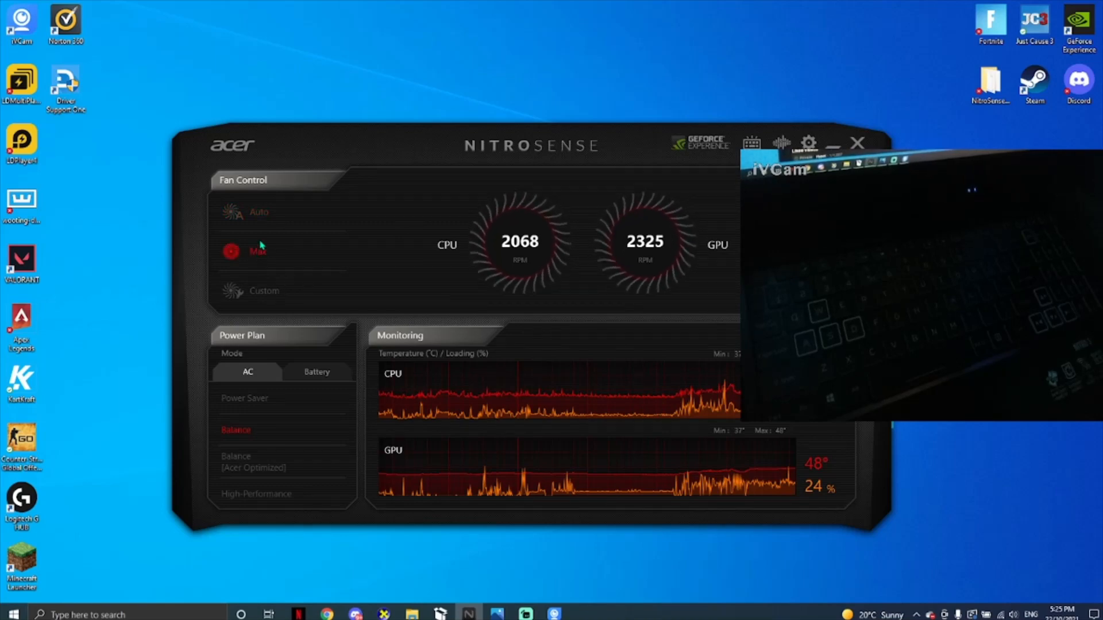
click(259, 211)
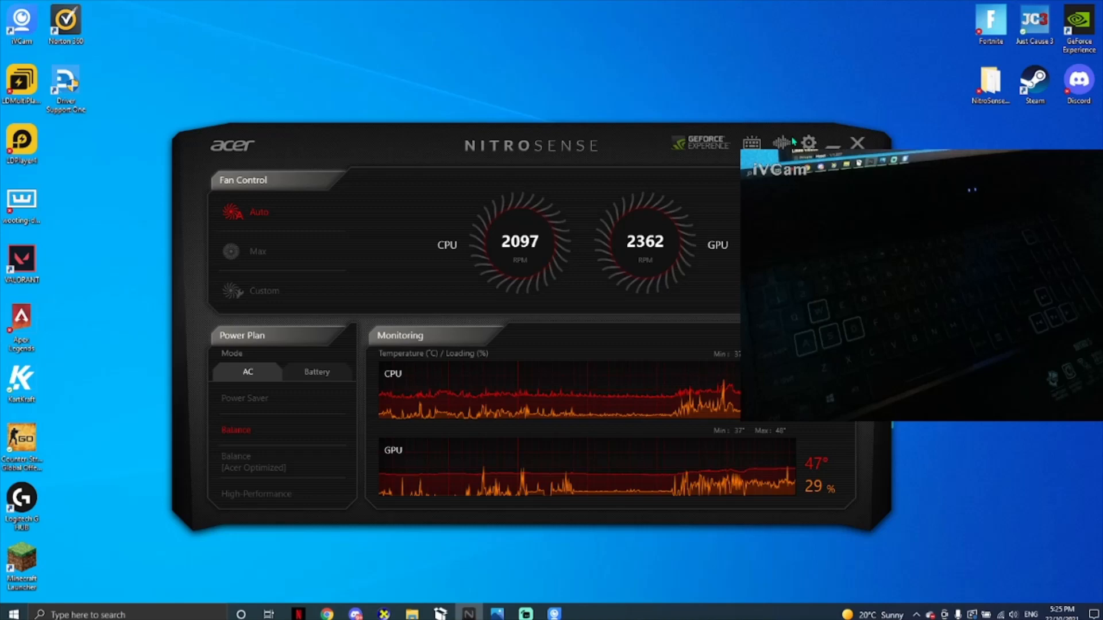
click(752, 143)
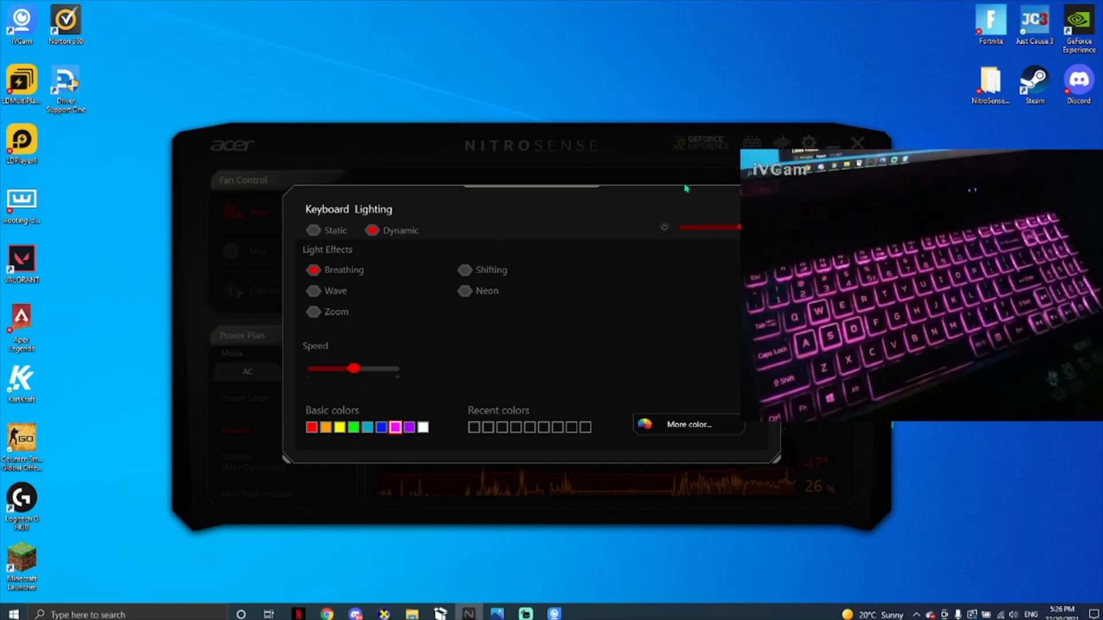
click(314, 291)
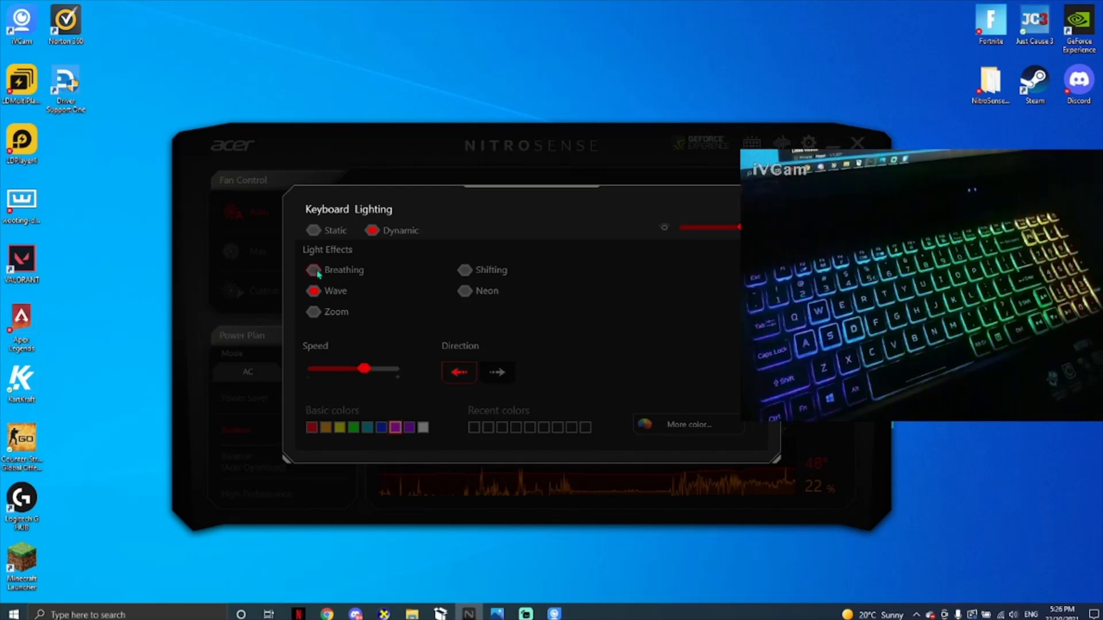
Switch to the Breathing effect and try yellow, green and purple backlight colours
click(314, 270)
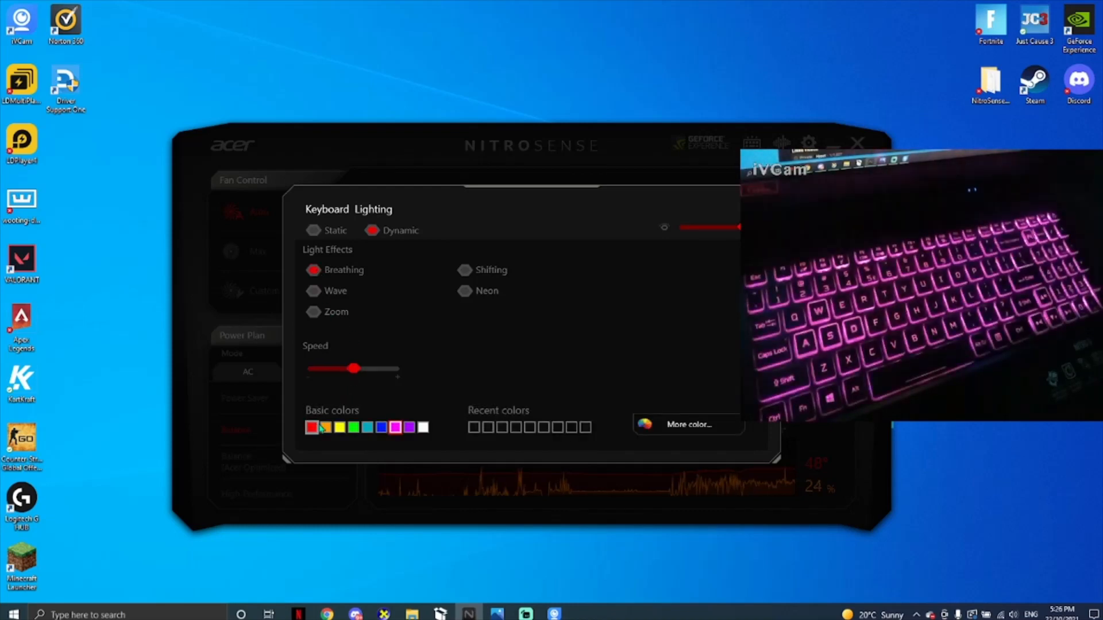
click(325, 427)
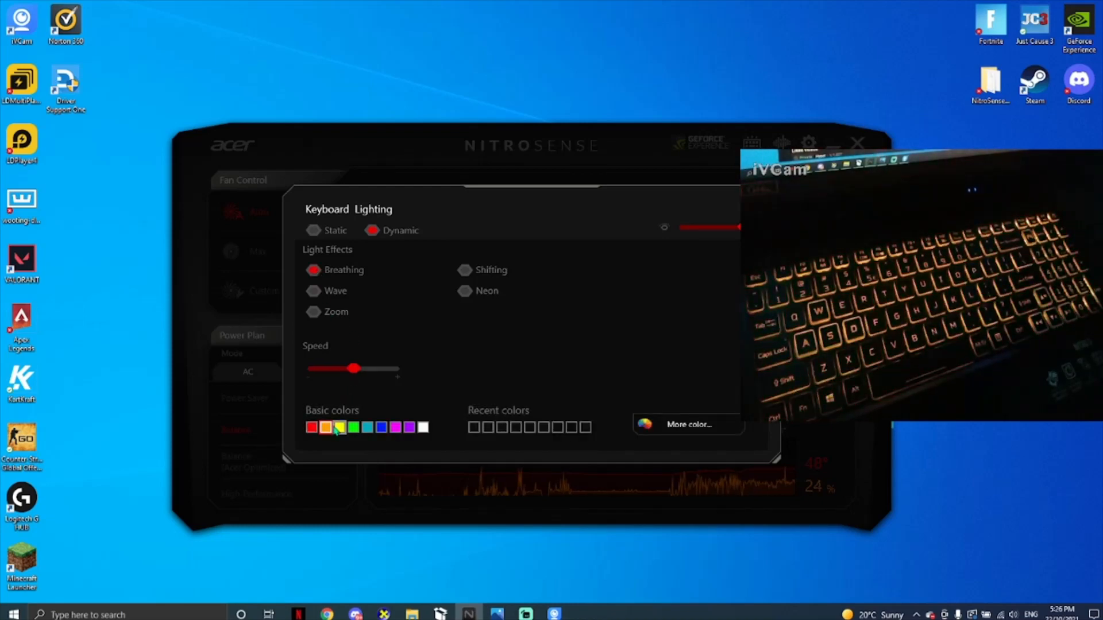
click(353, 427)
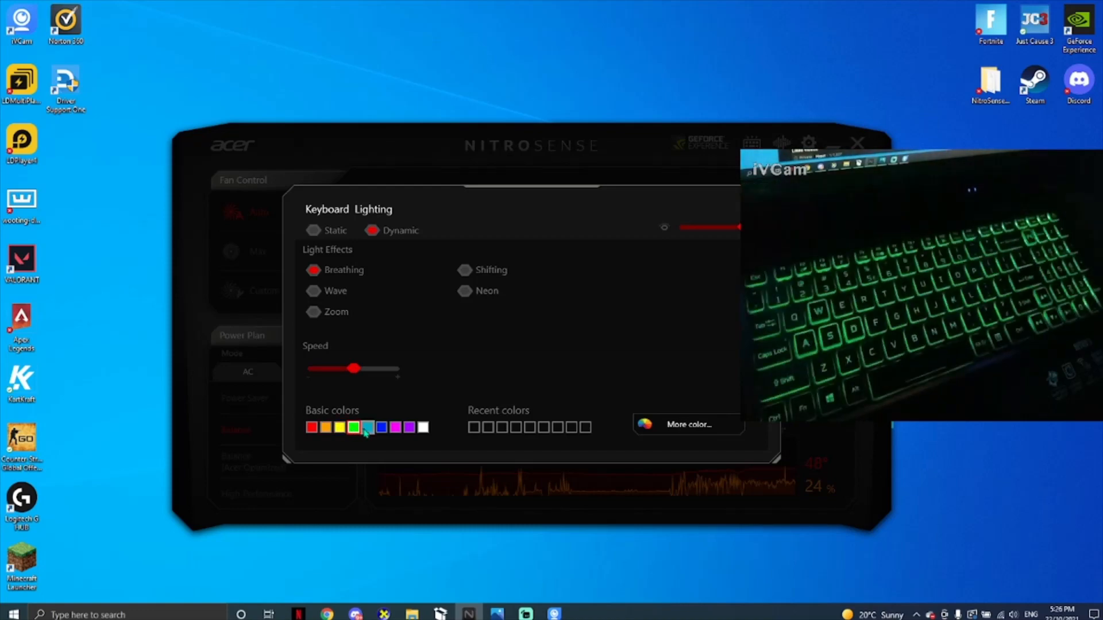
click(396, 428)
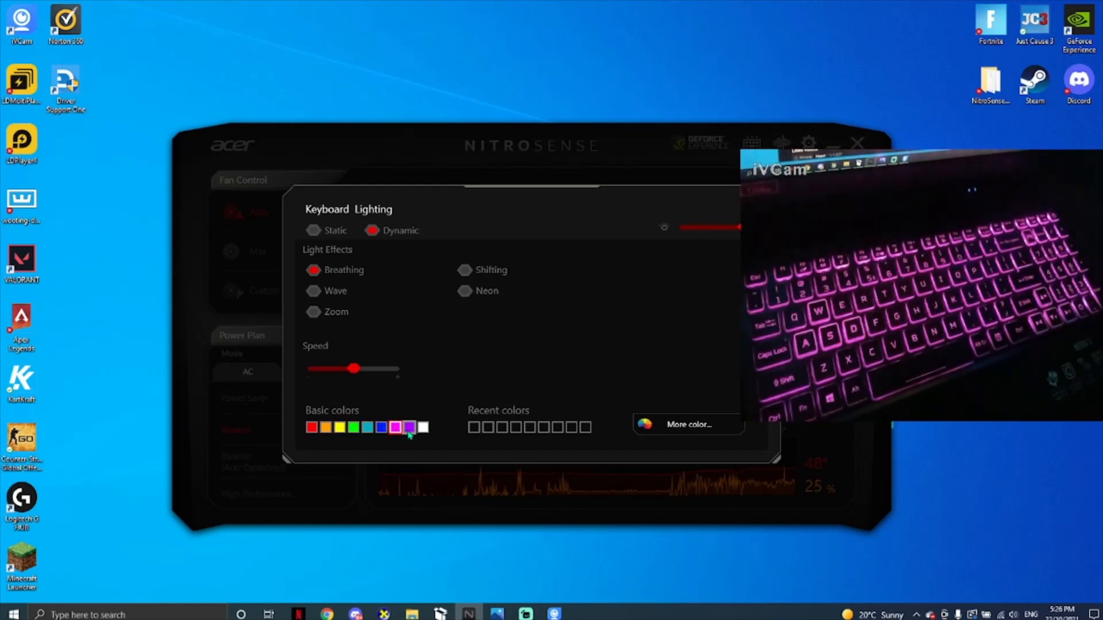
Try white, then settle on pink as the Breathing backlight colour
click(409, 427)
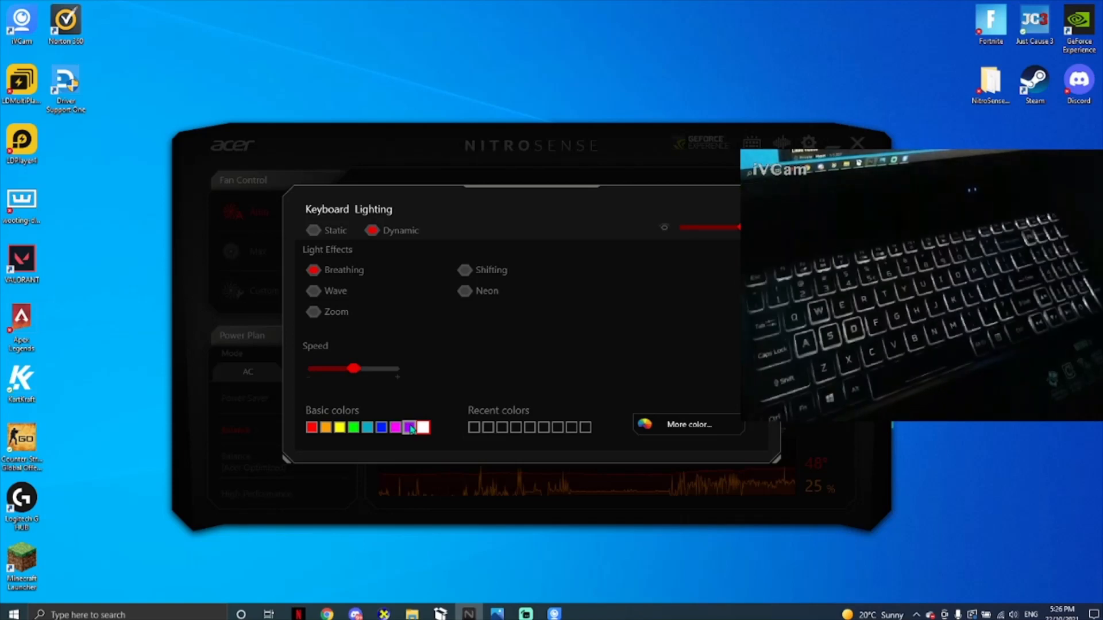
click(411, 427)
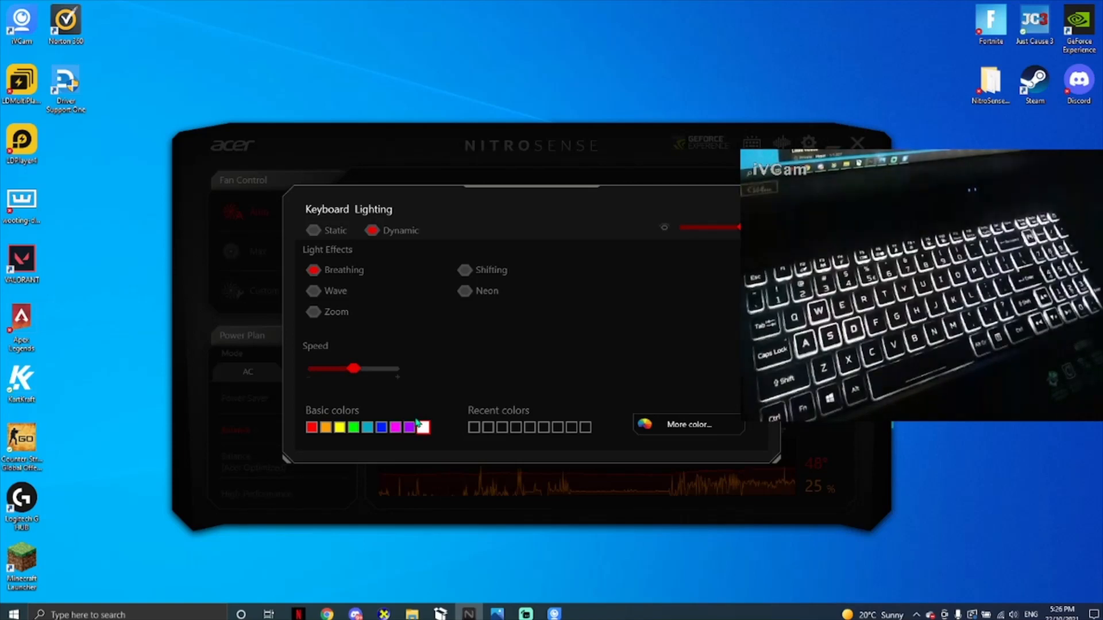
click(424, 427)
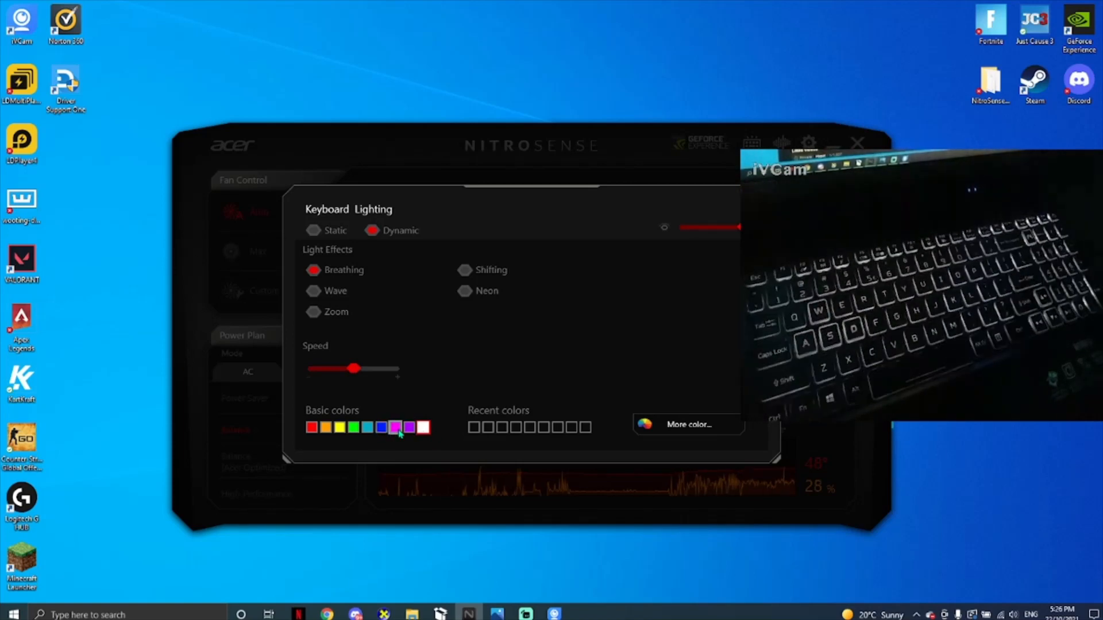
click(395, 428)
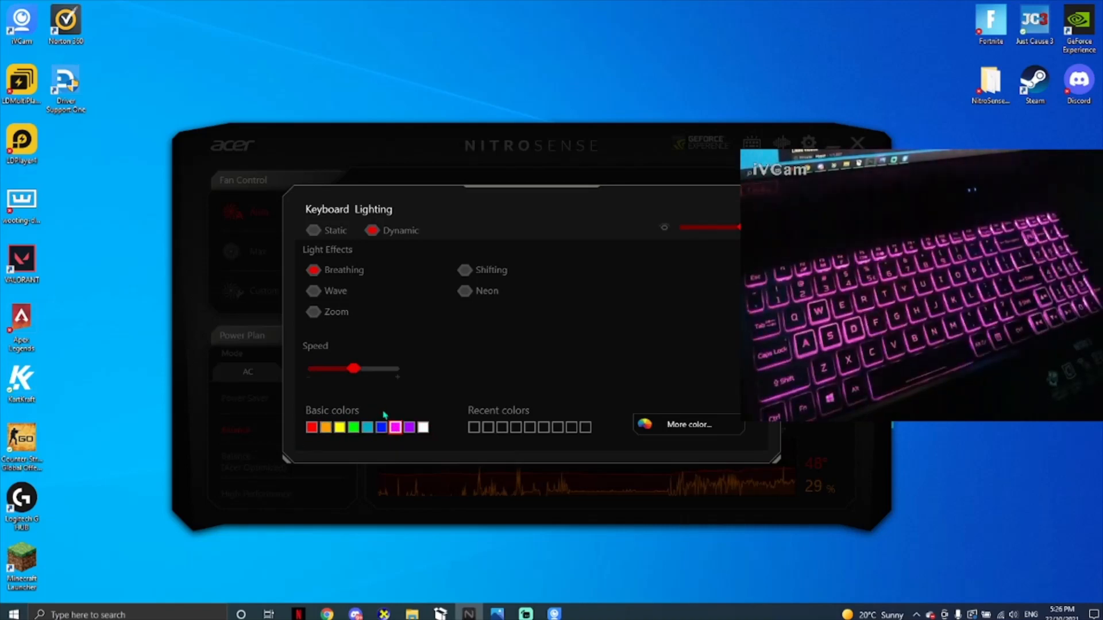
Slow the breathing effect by dragging the Speed slider lower
drag(354, 367, 338, 369)
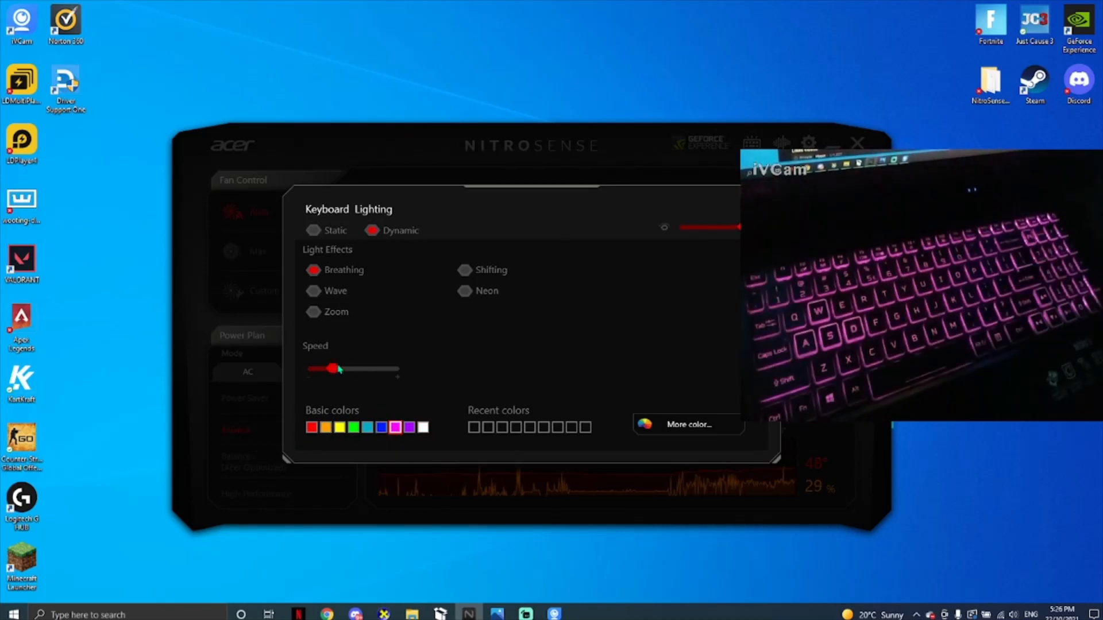
drag(338, 369, 312, 368)
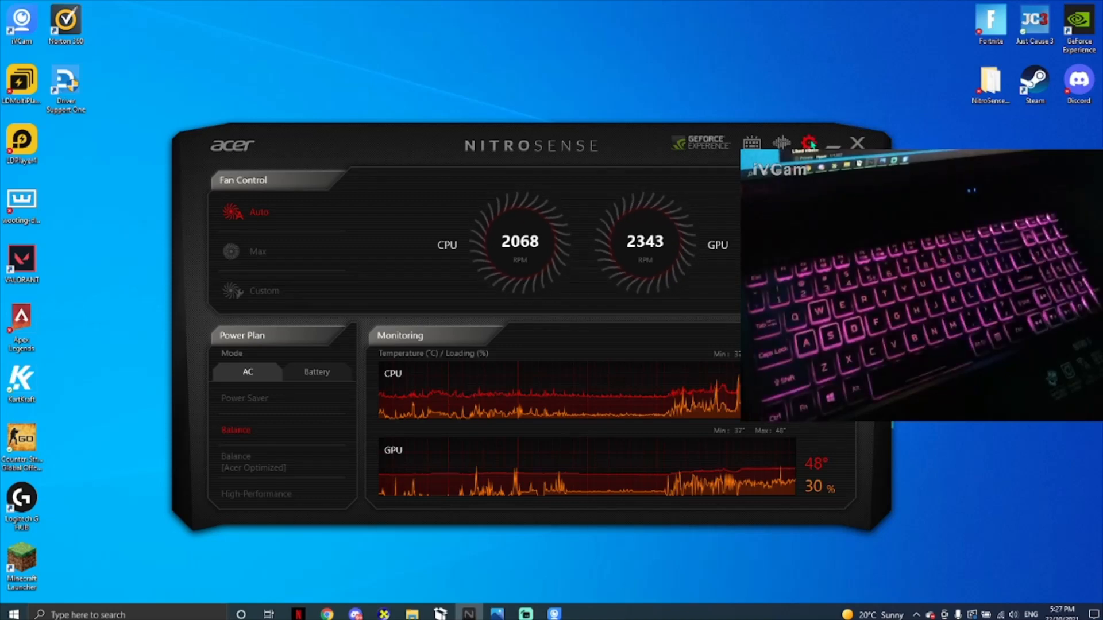
Close NitroSense from its title bar, leaving the desktop showing
click(808, 145)
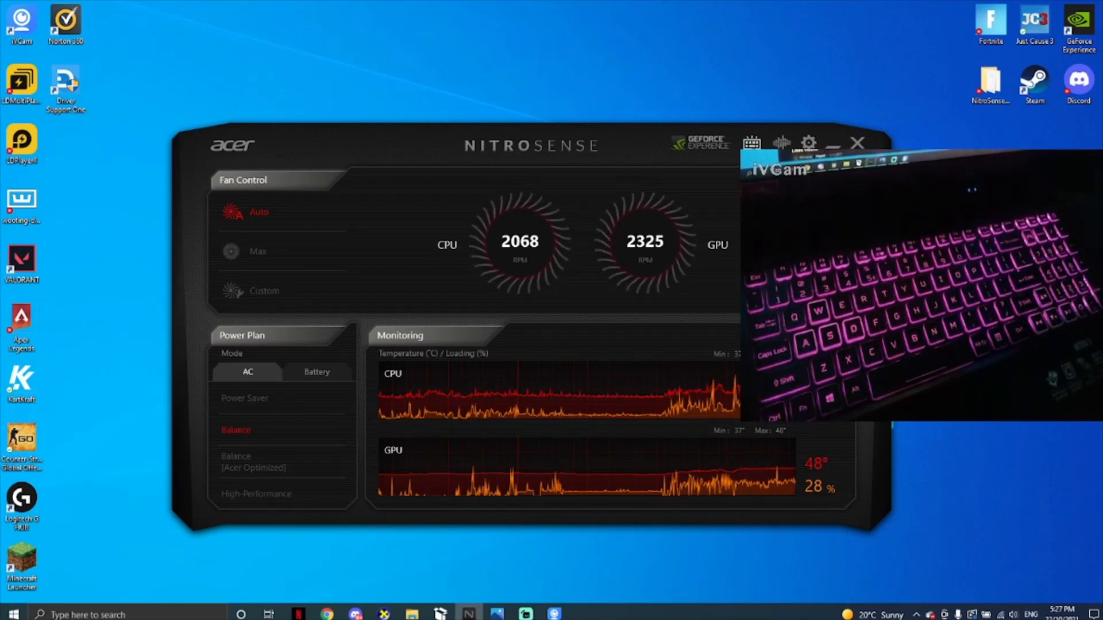
click(857, 145)
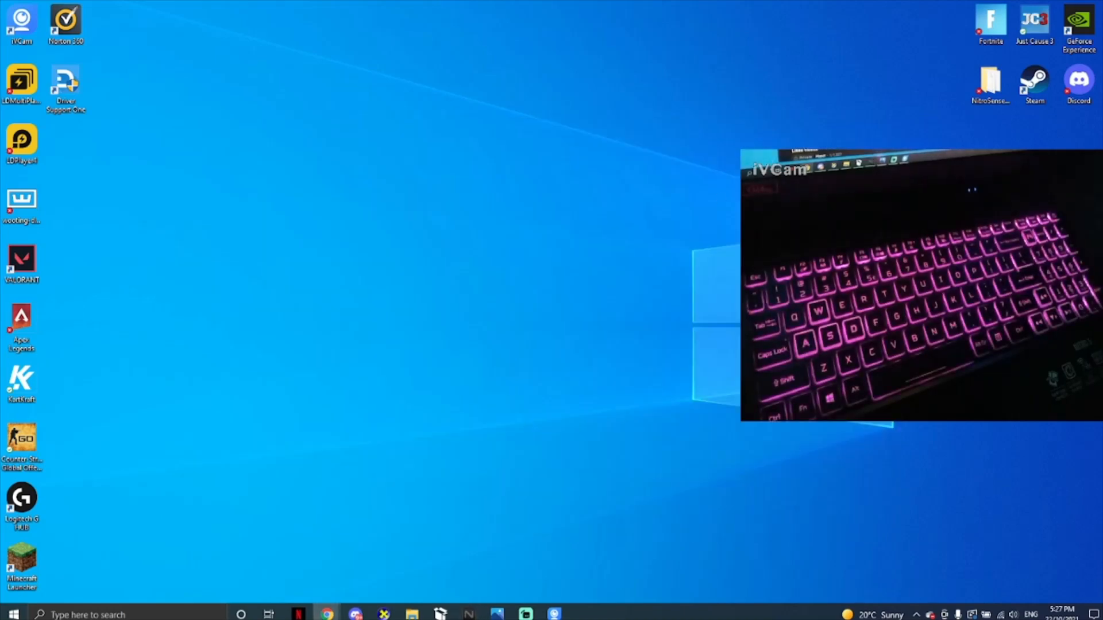